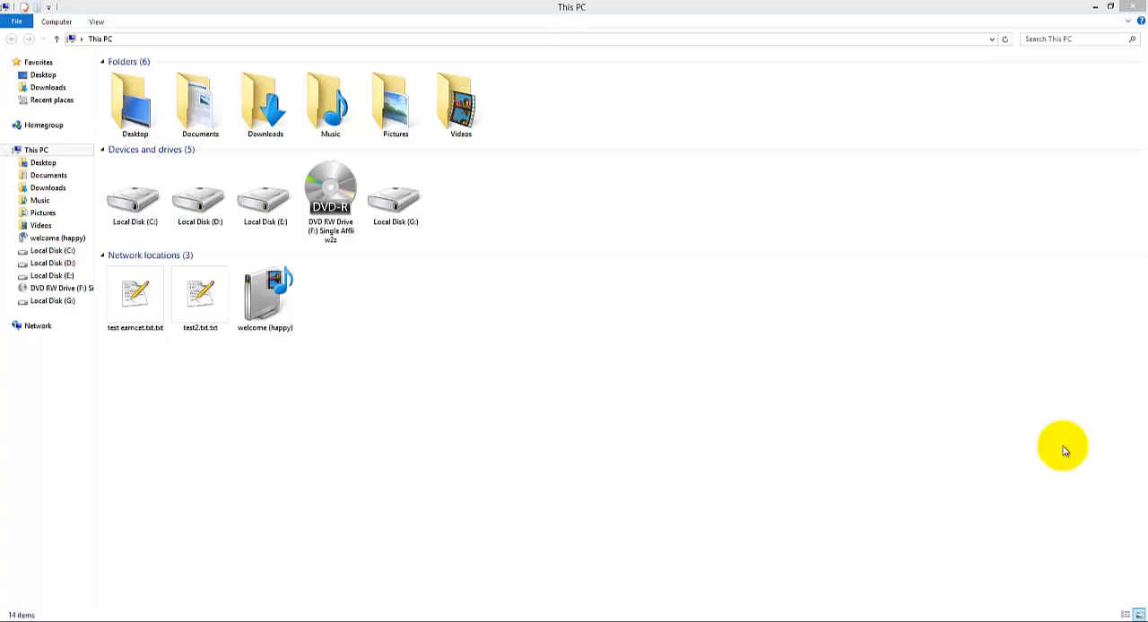
Open Local Disk (G:) and try its CodeBank folder, dismissing the resulting I/O device error.
click(394, 192)
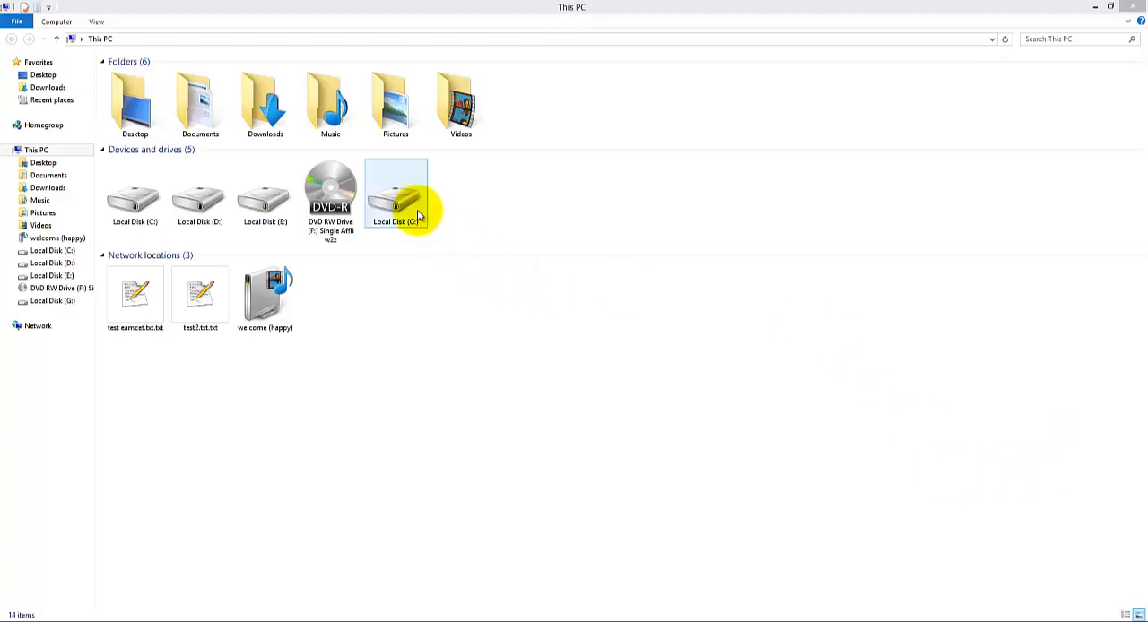
double_click(396, 195)
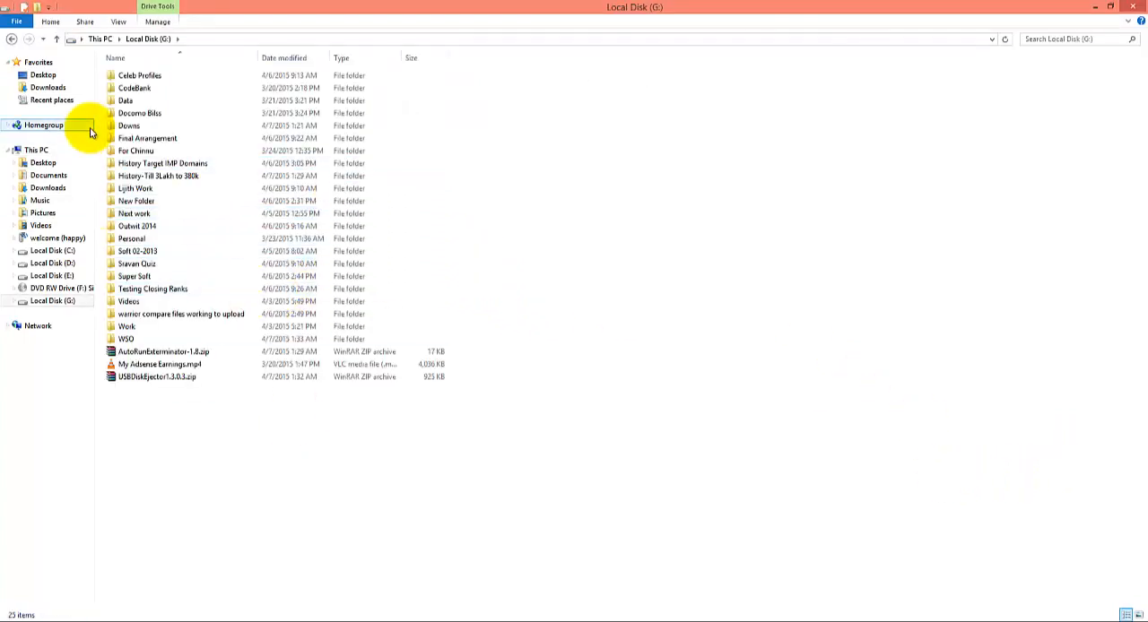
double_click(134, 87)
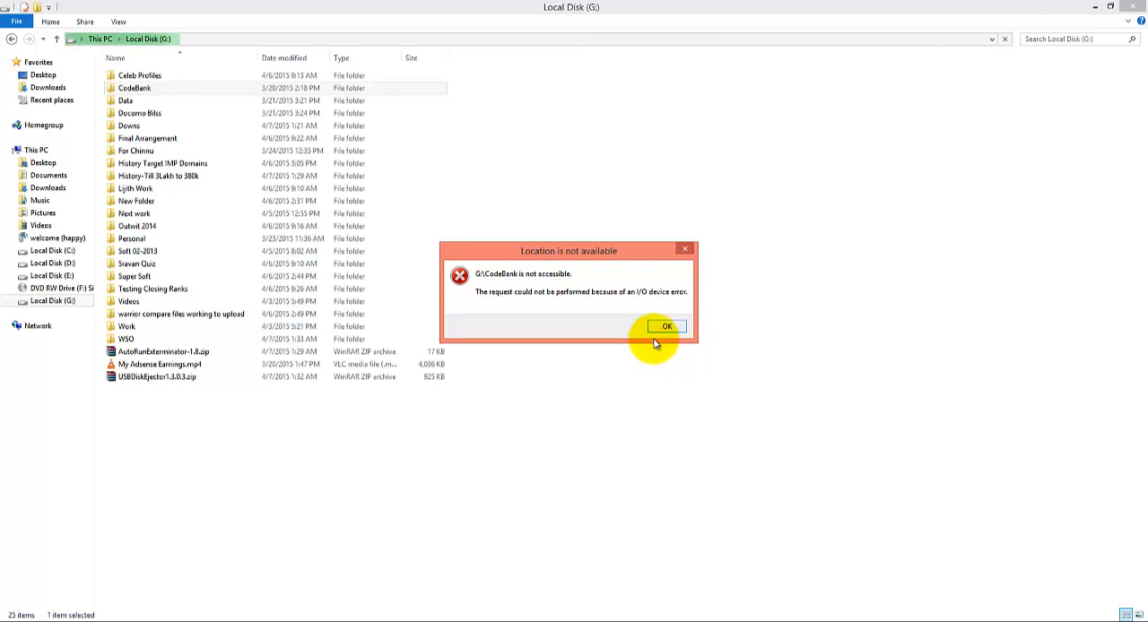
click(665, 325)
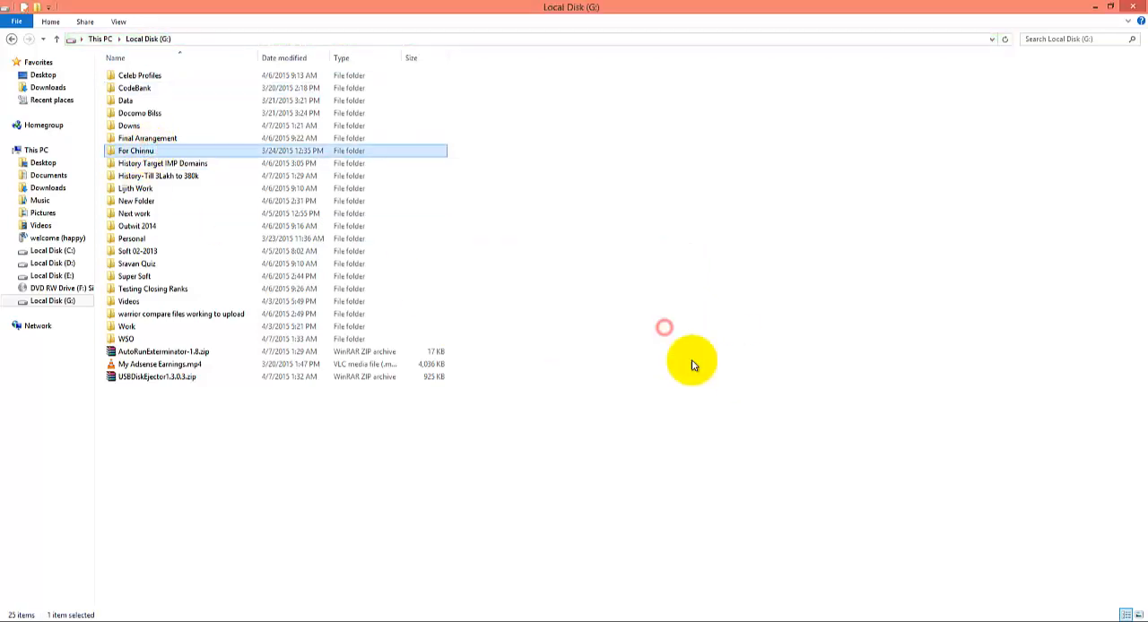
mouse_move(726, 405)
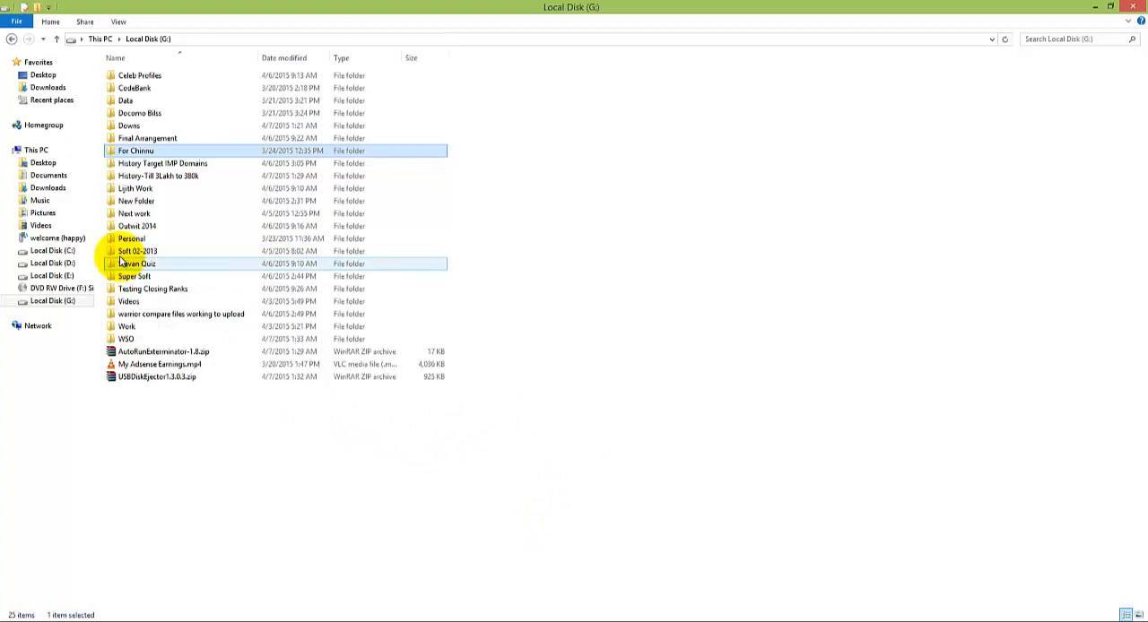
Try the Sravan Quiz folder, dismiss its I/O device error, and close the drive G: window.
double_click(138, 226)
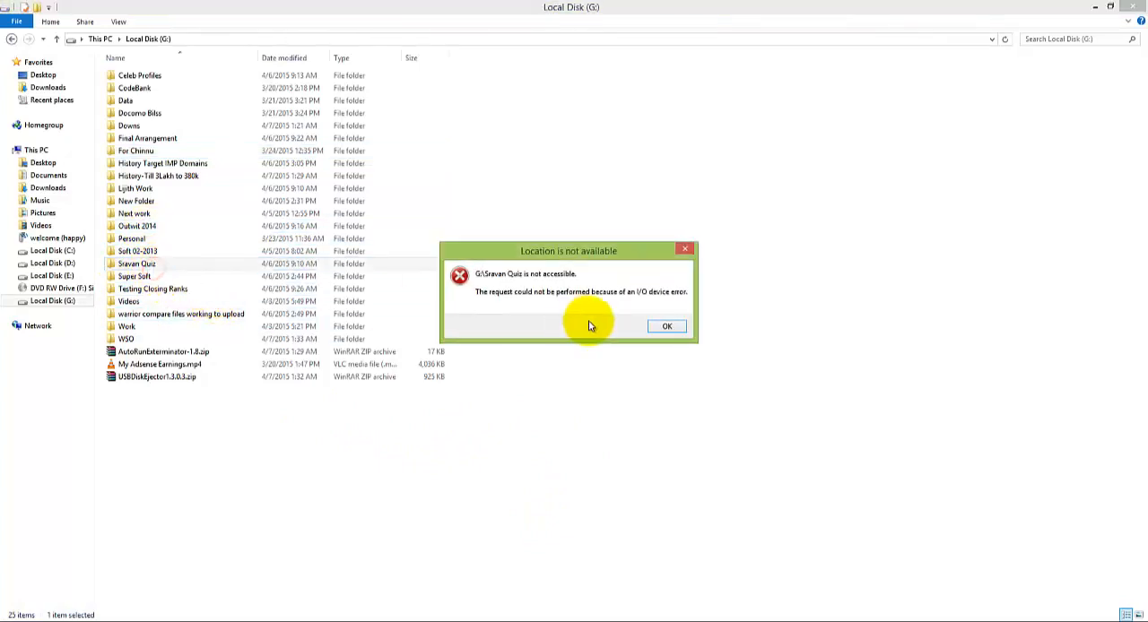
click(666, 326)
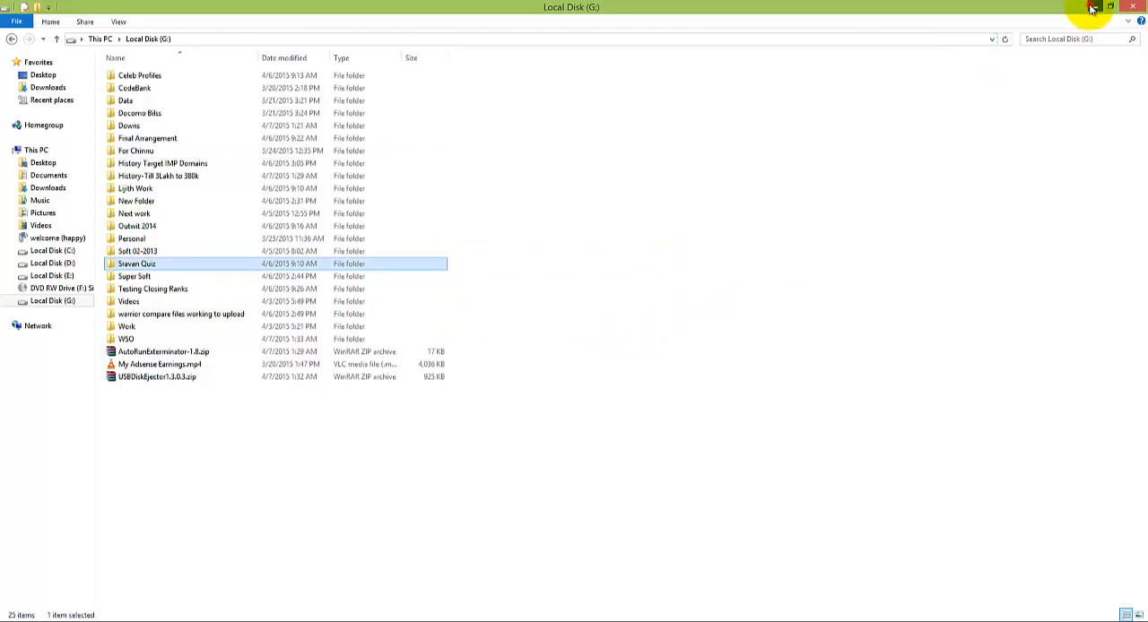
click(1110, 6)
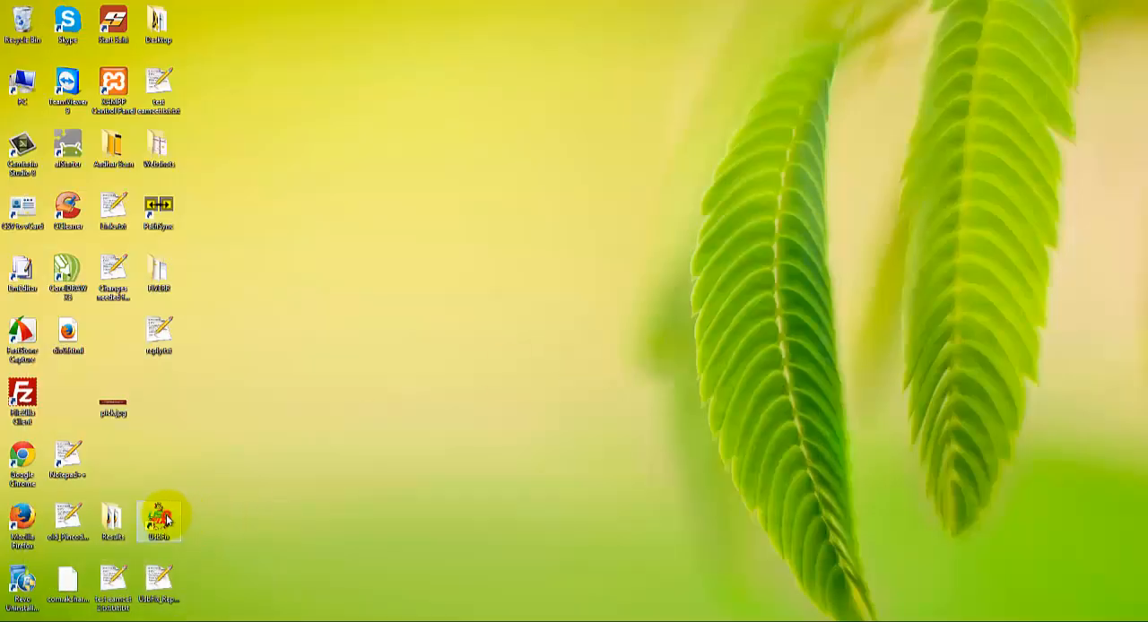
Launch UsbFix from its desktop icon so it starts scanning the drives.
double_click(158, 520)
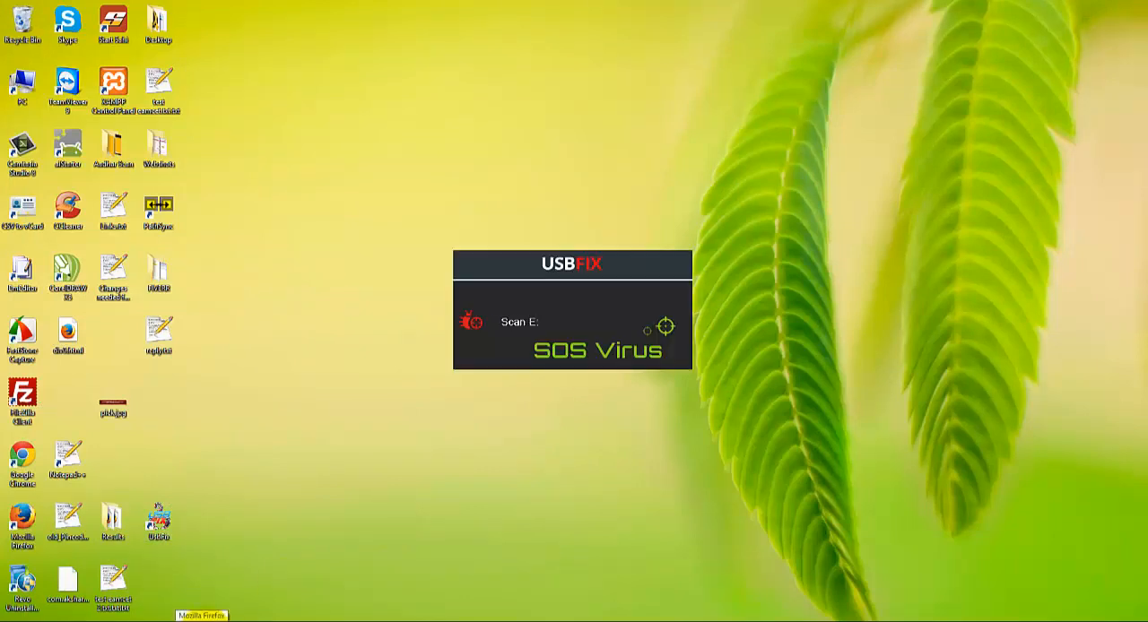
mouse_move(179, 287)
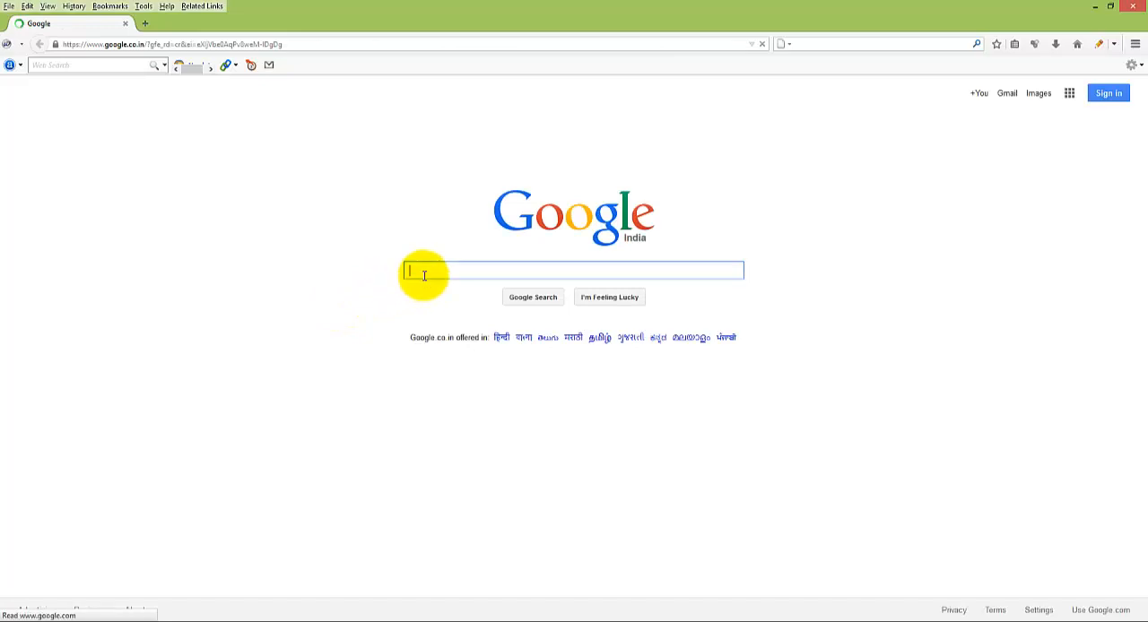
Search Google for 'download usb fix' in Firefox.
text(download usb fix)
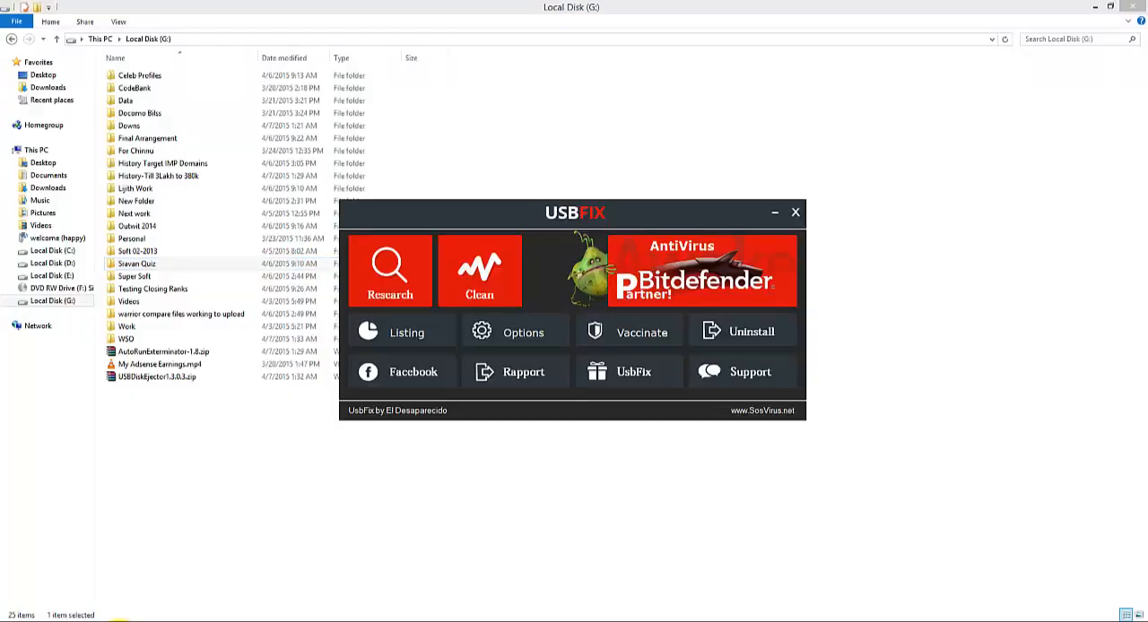
Run USBFix's Clean on the connected drives, letting it stop non-vital processes and acknowledging the report.
click(480, 271)
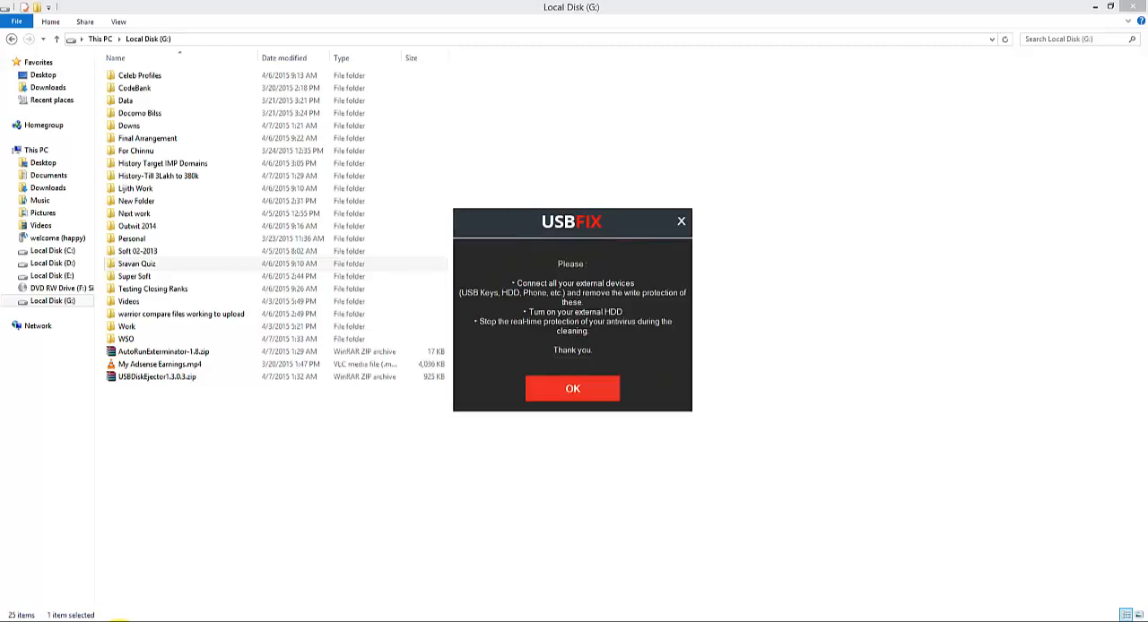
click(573, 389)
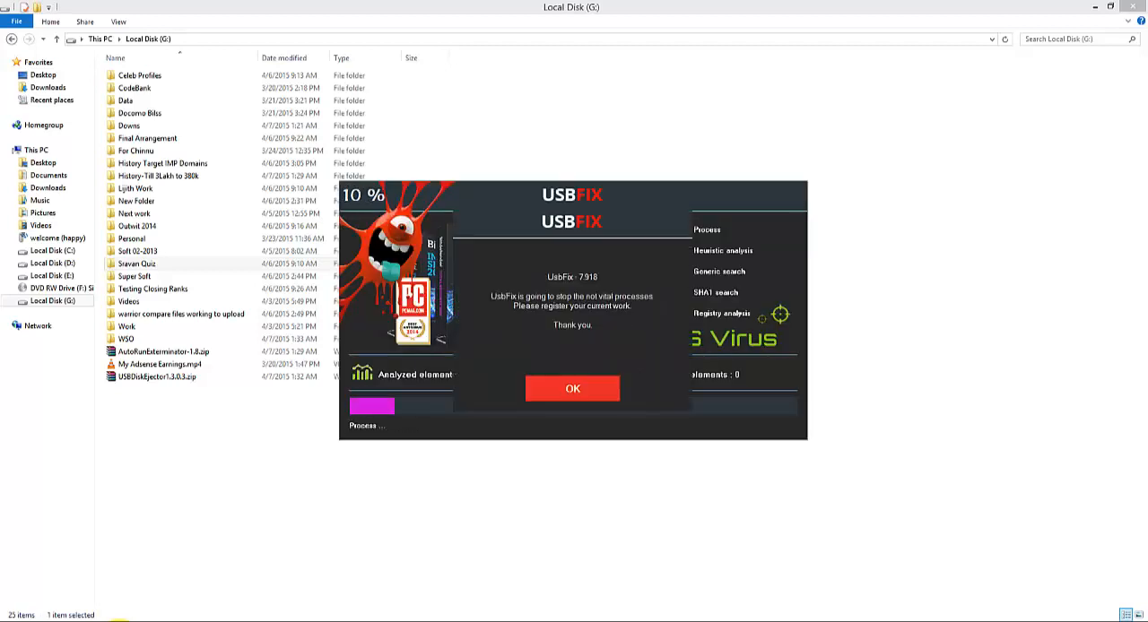
click(572, 388)
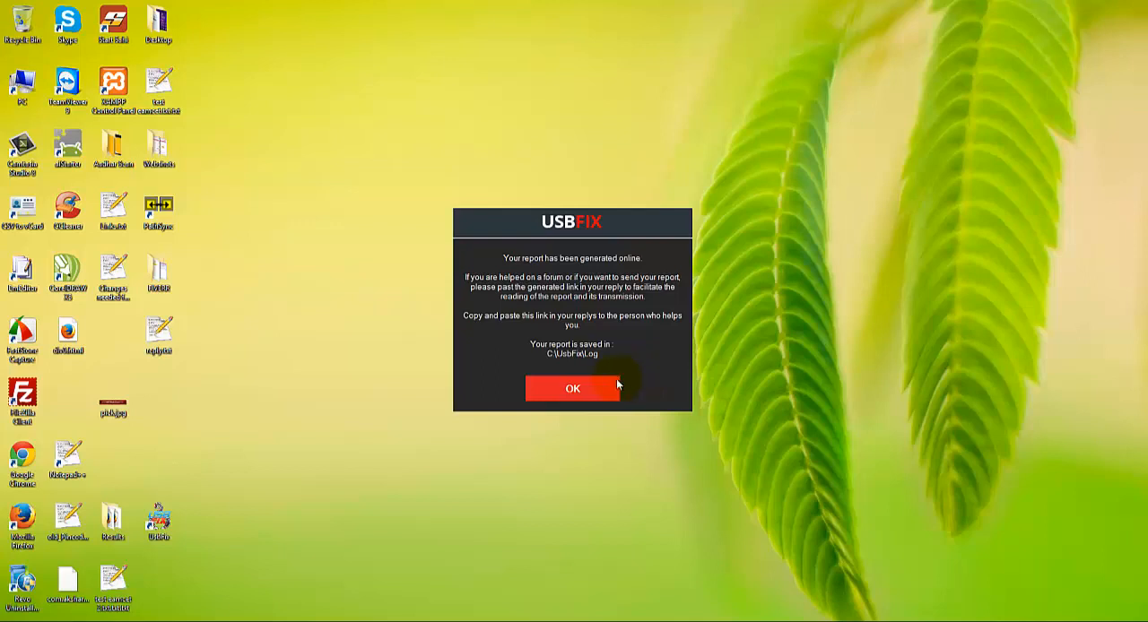
mouse_move(577, 339)
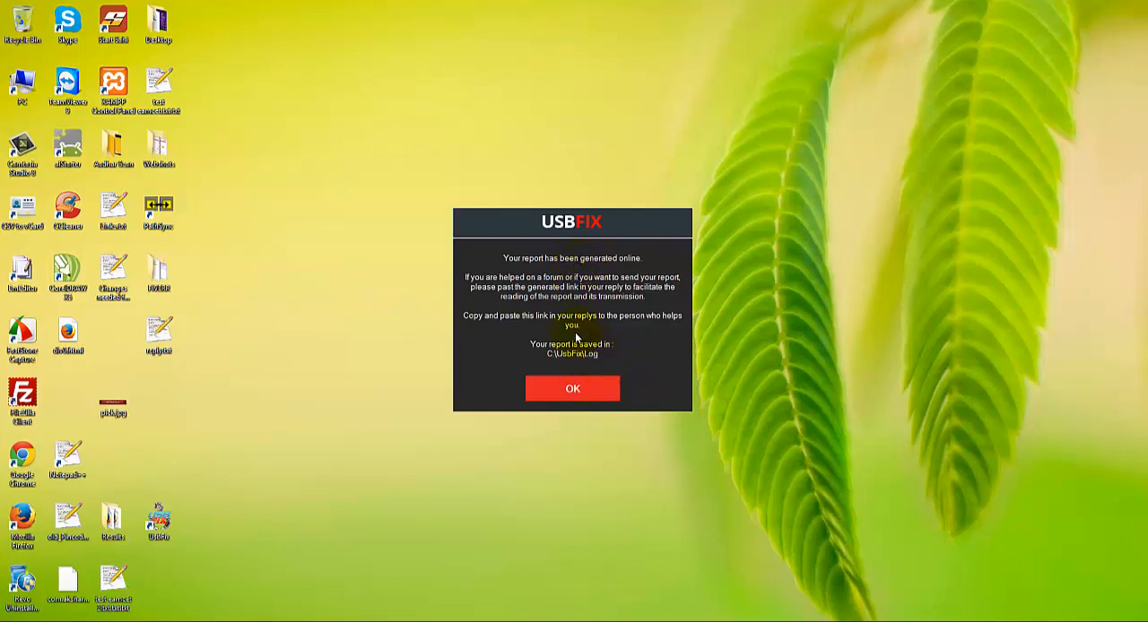
click(573, 389)
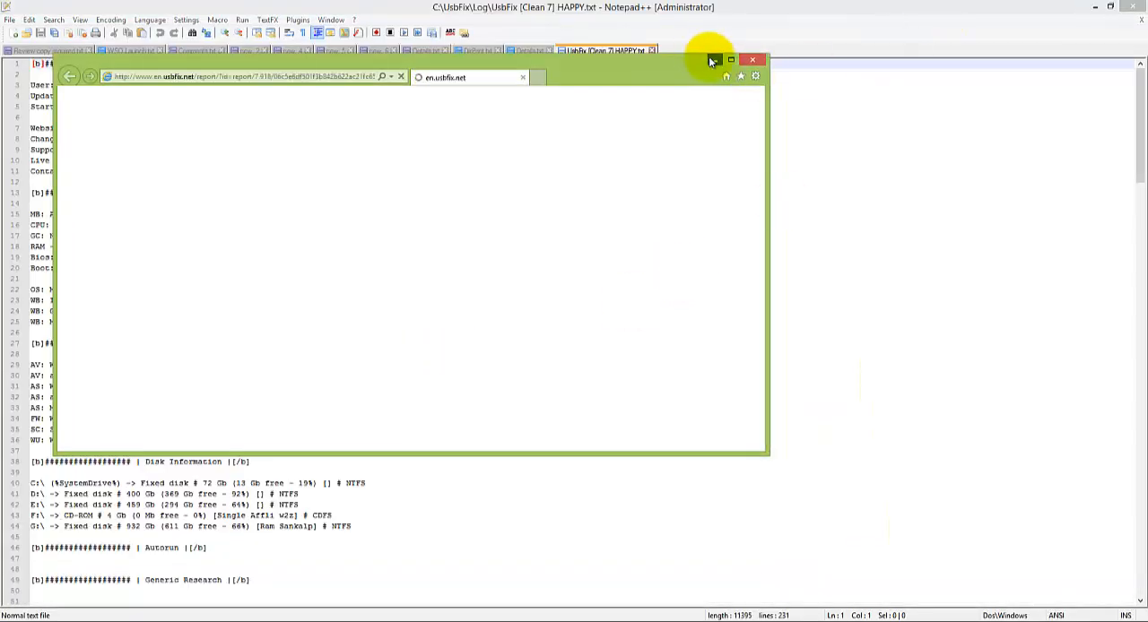
Close the usbfix.net online report window shown over the log.
click(754, 60)
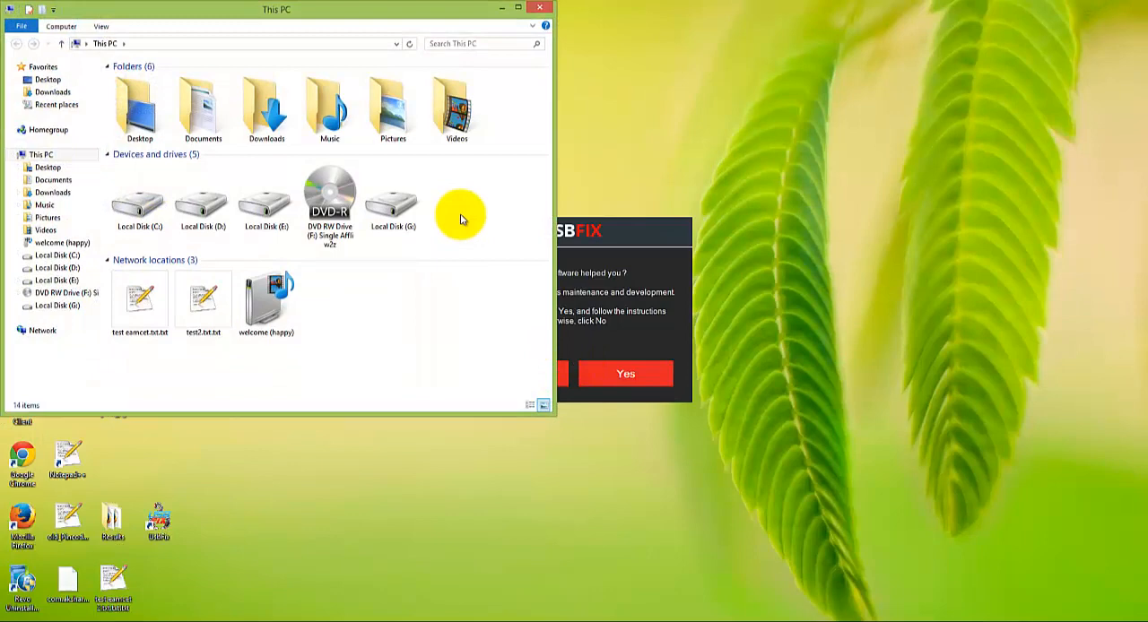
Reopen drive G: and try the Data and Soft 02-2013 folders, each still failing with an I/O device error.
double_click(392, 202)
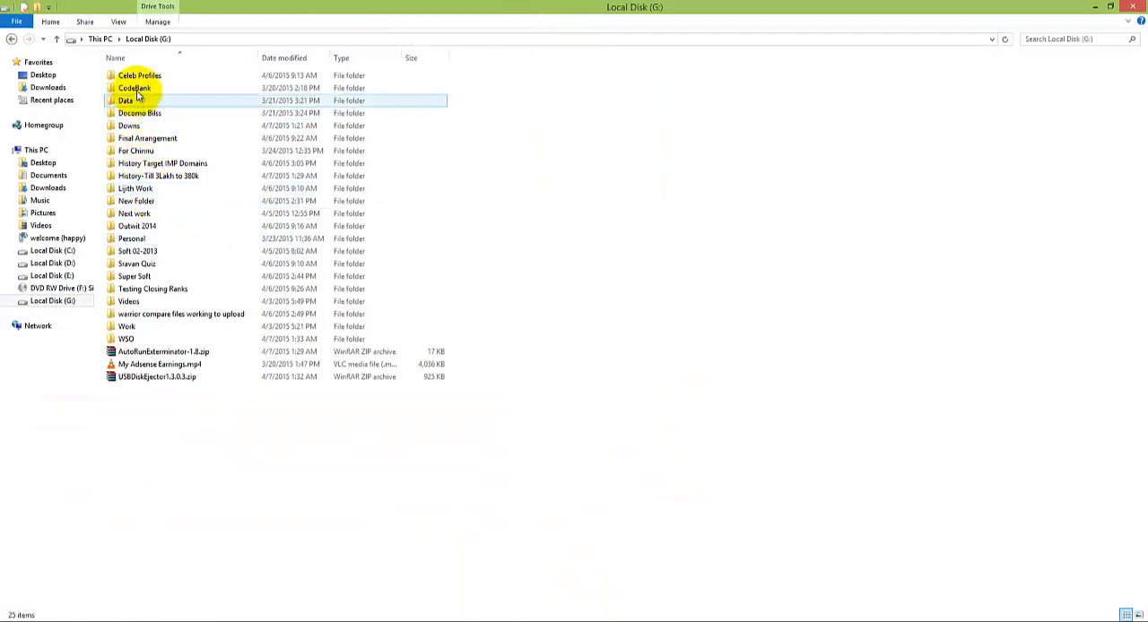
double_click(125, 101)
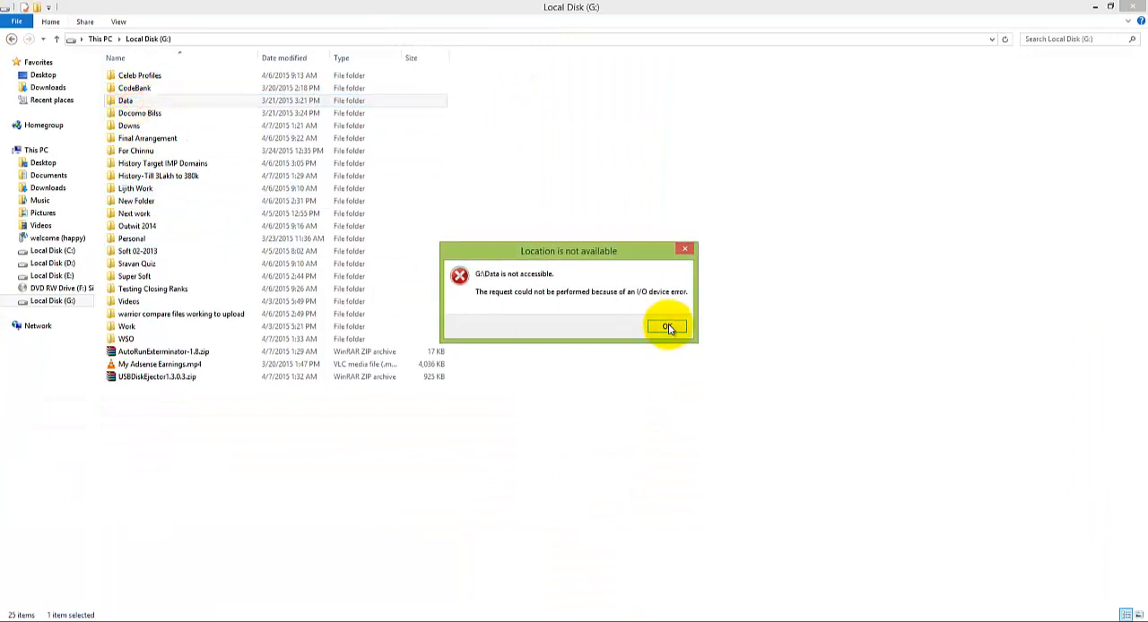
click(667, 325)
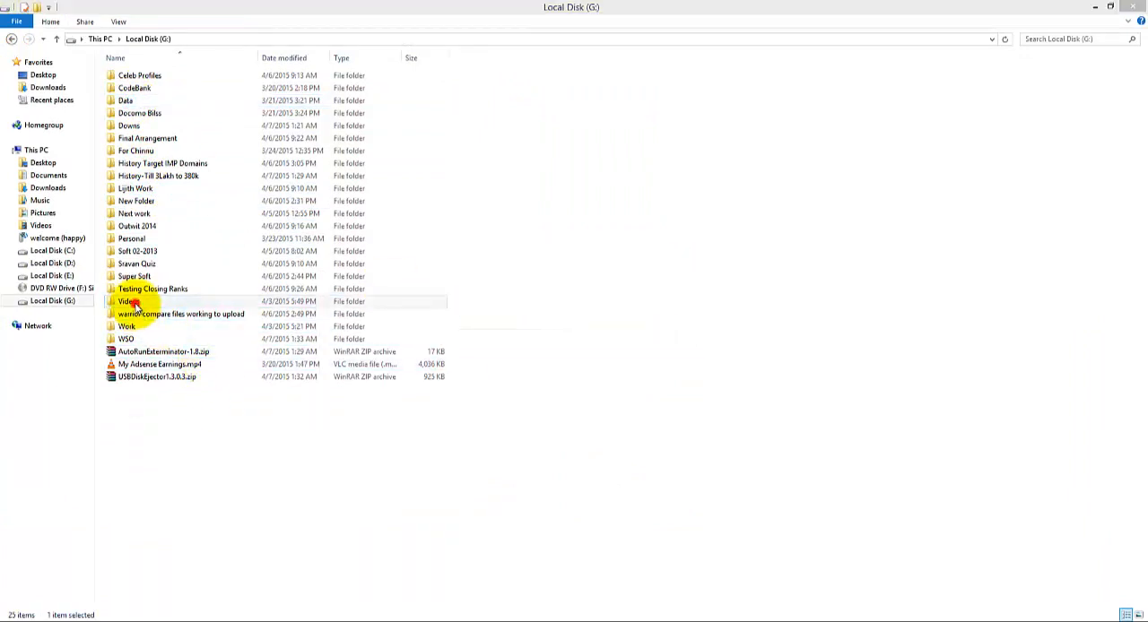
click(128, 301)
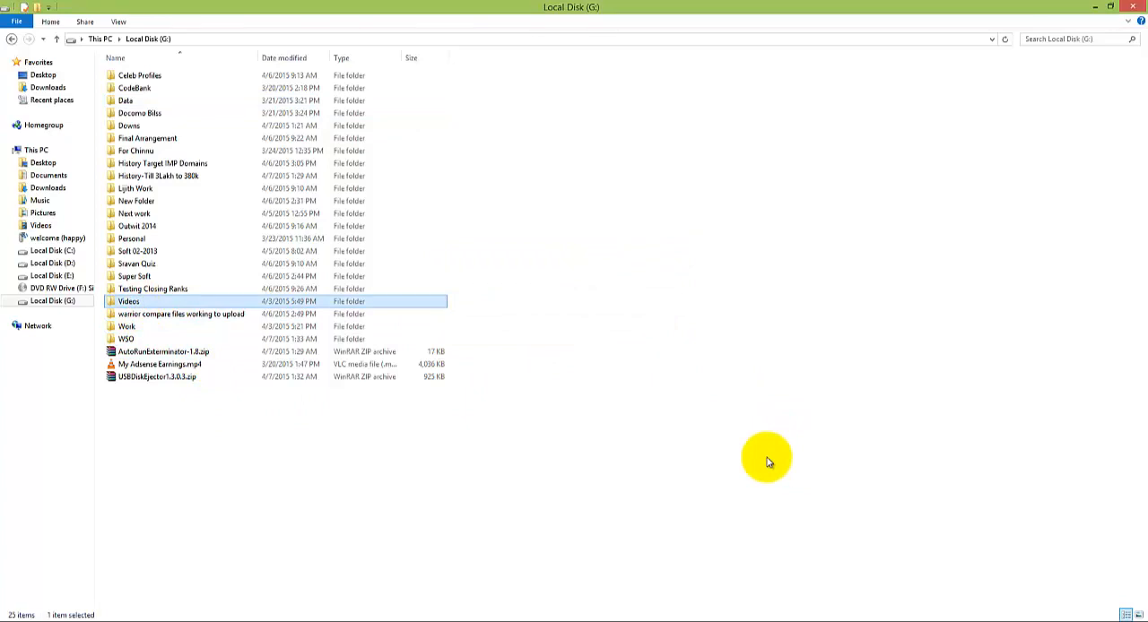
double_click(137, 251)
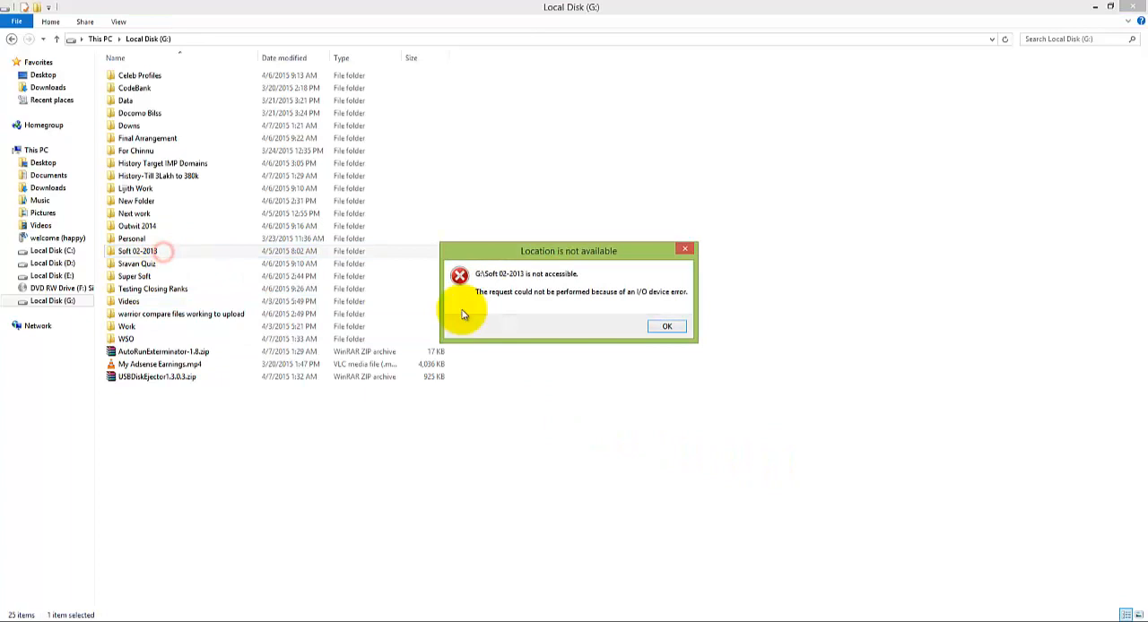
click(666, 325)
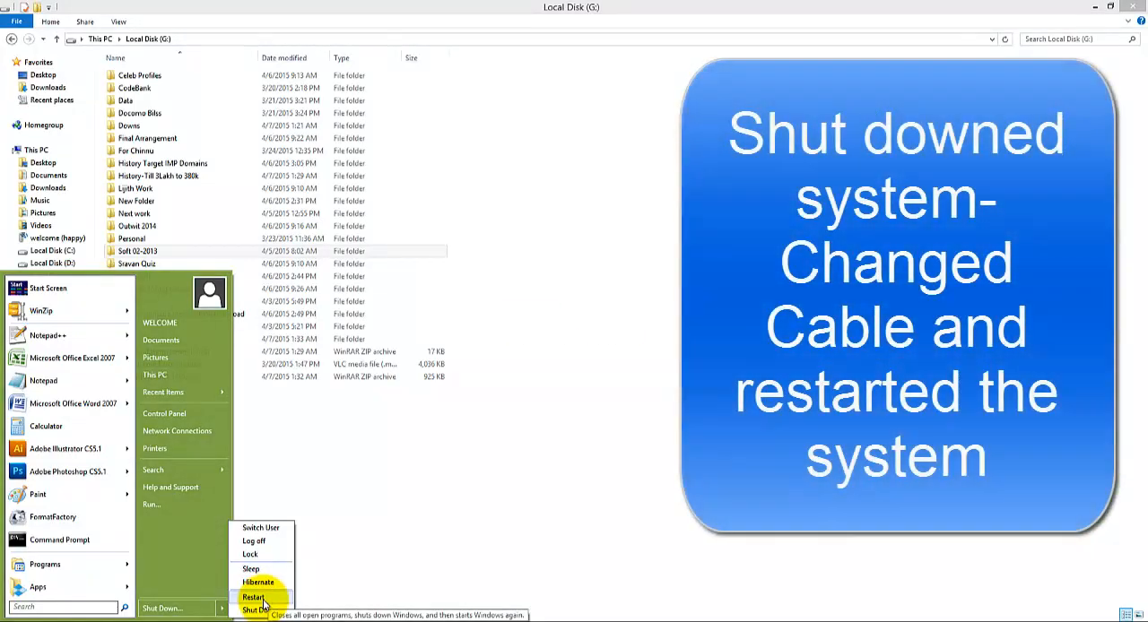
Restart the computer from the Start menu's Shut Down options.
click(254, 598)
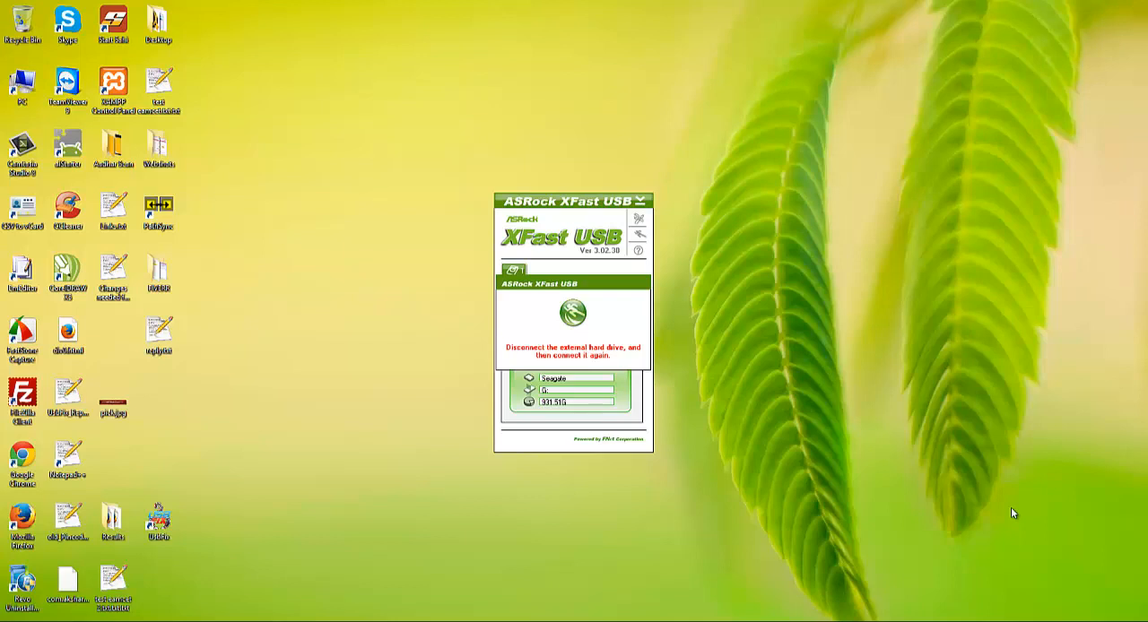
mouse_move(975, 506)
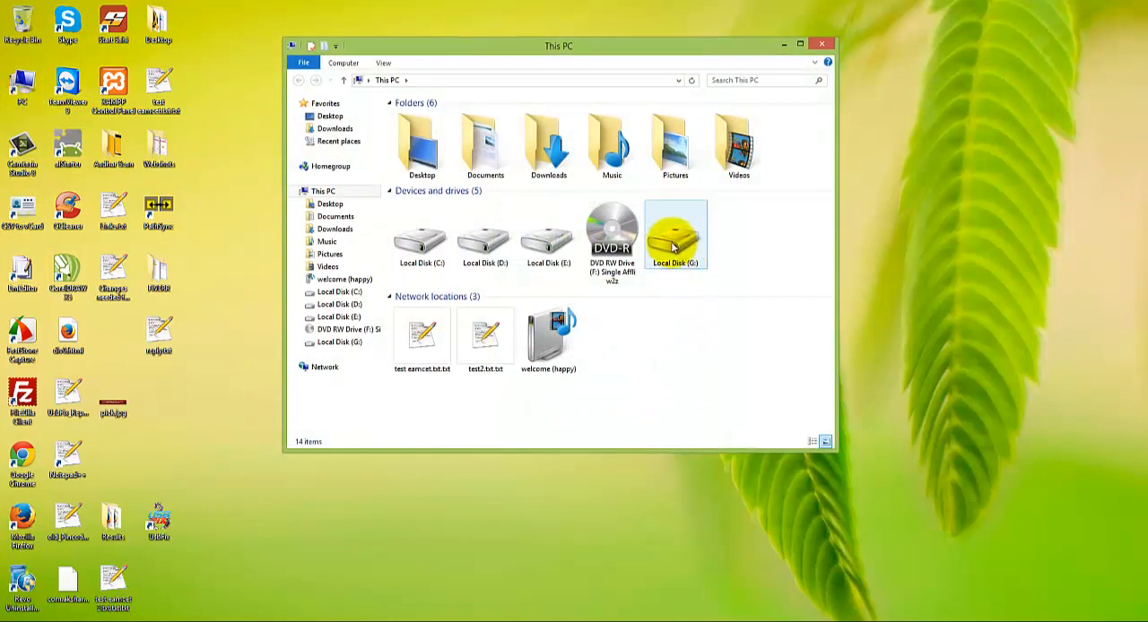
mouse_move(676, 242)
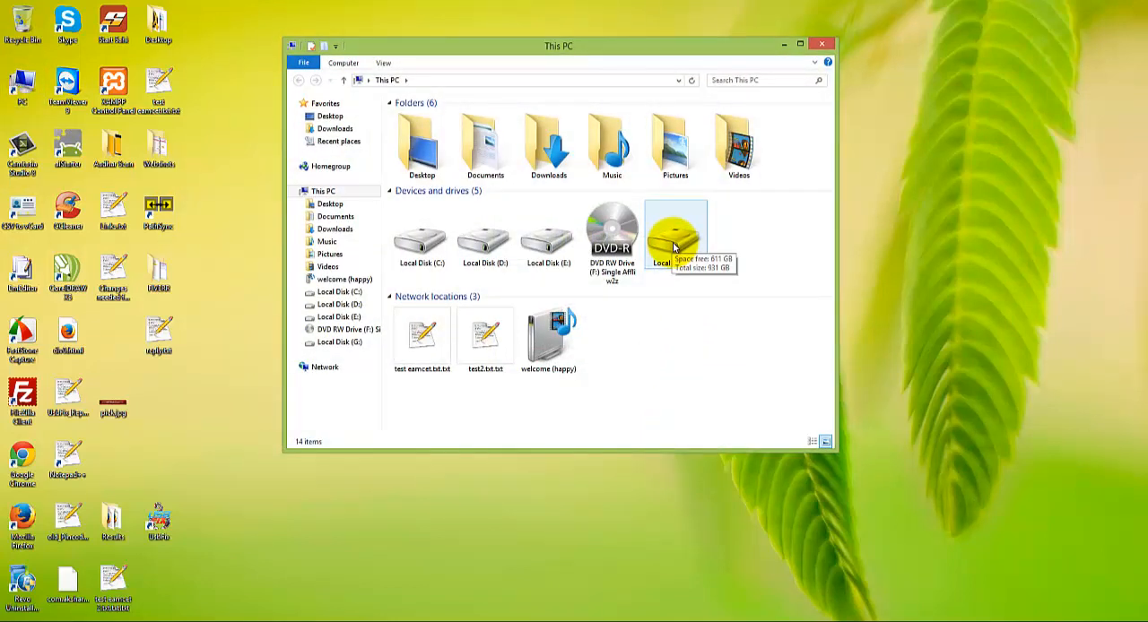
Open Local Disk (G:) from This PC so its 25 items list without errors.
double_click(674, 233)
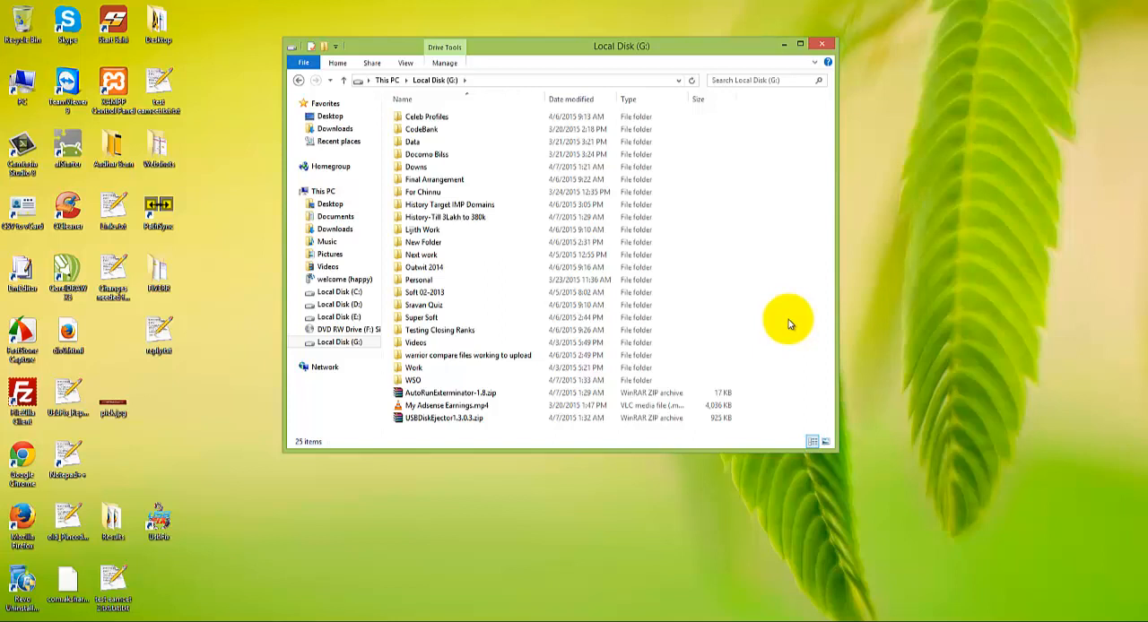
mouse_move(791, 324)
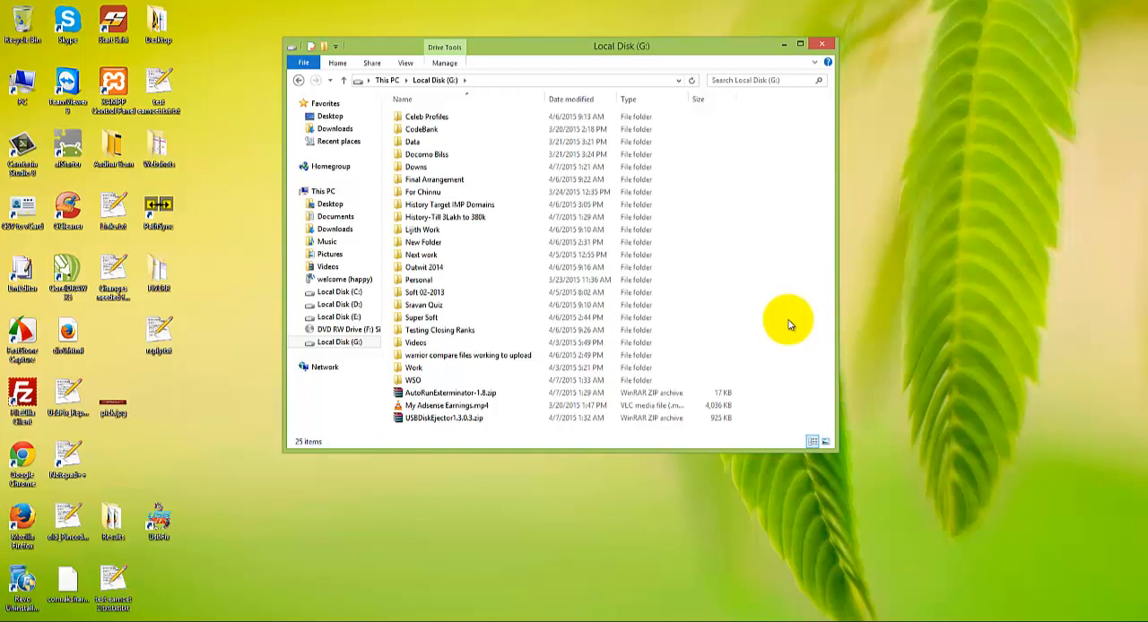